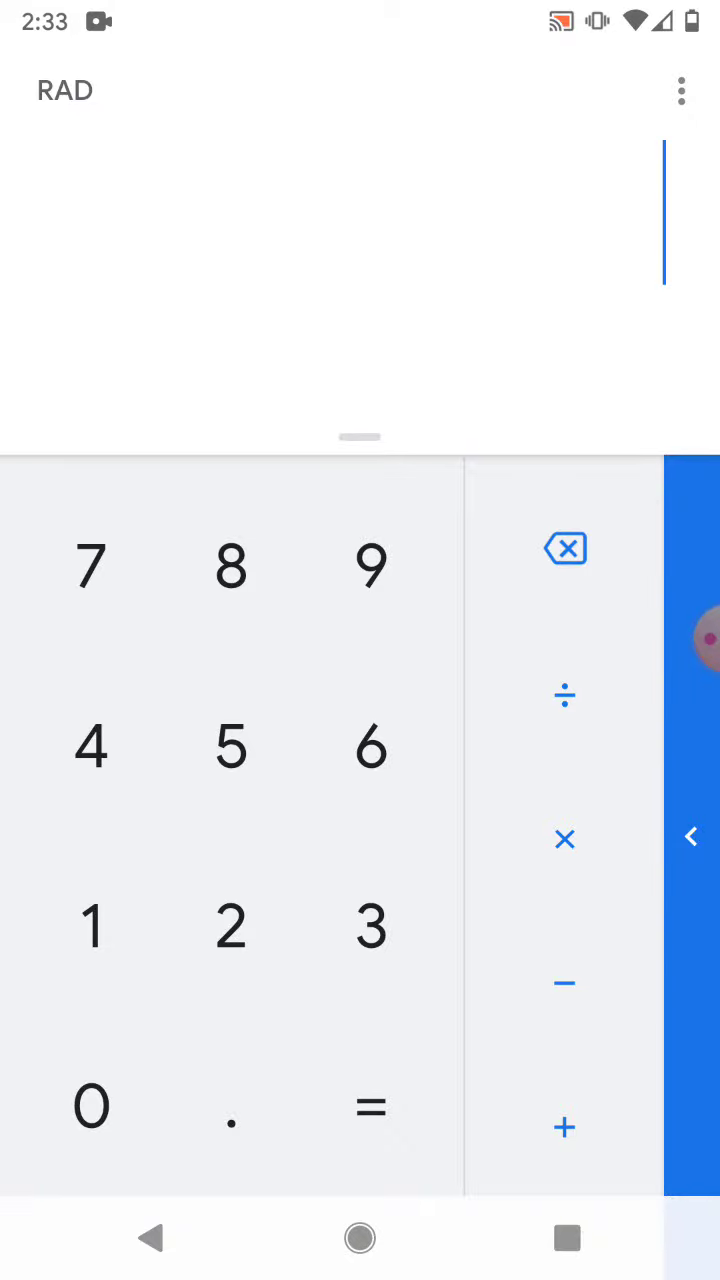
Reveal the advanced pad with trig, log and constant functions
{"action": "left_click", "coordinate": [690, 836]}
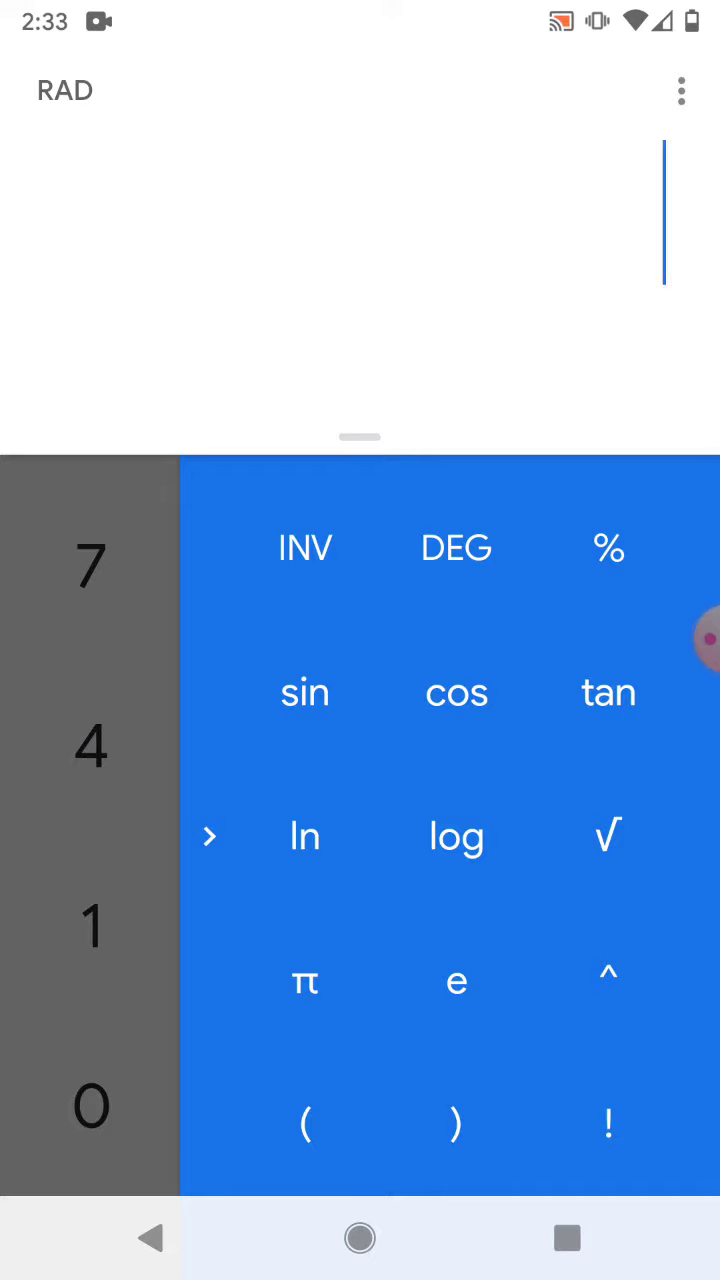
Switch the angle unit to degrees and start a sin( expression
{"action": "left_click", "coordinate": [456, 548]}
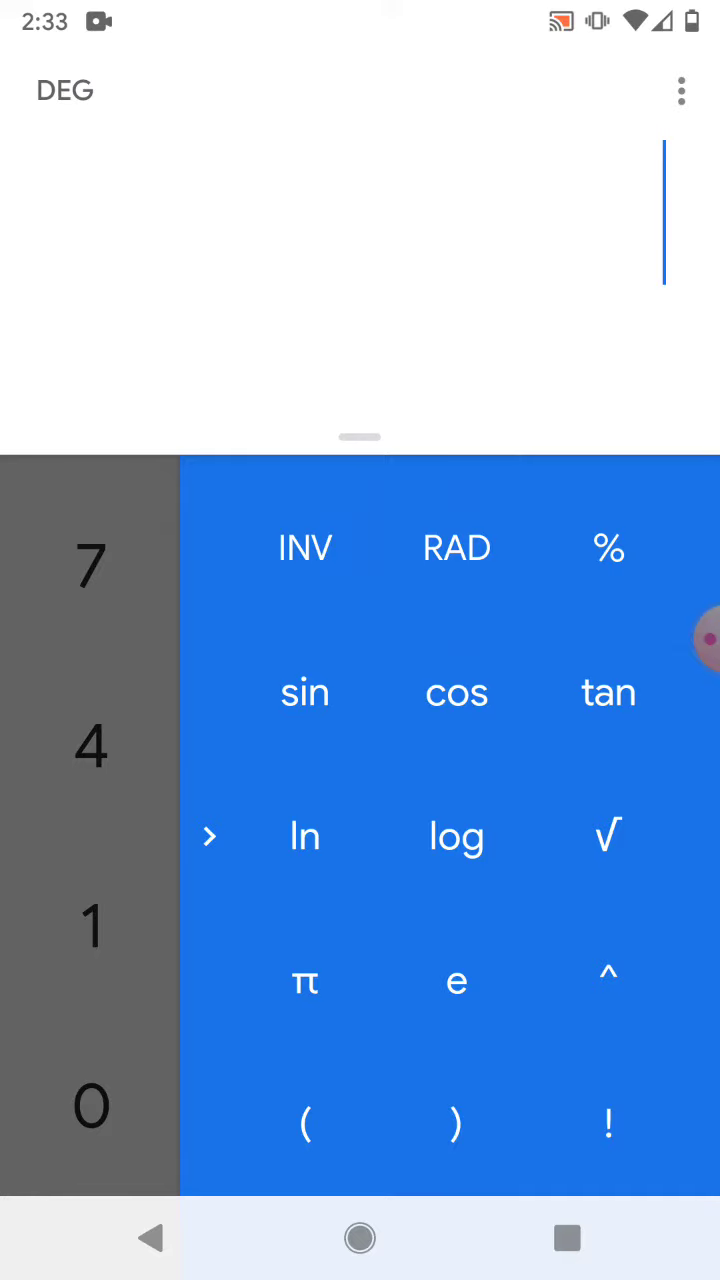
{"action": "left_click", "coordinate": [304, 692]}
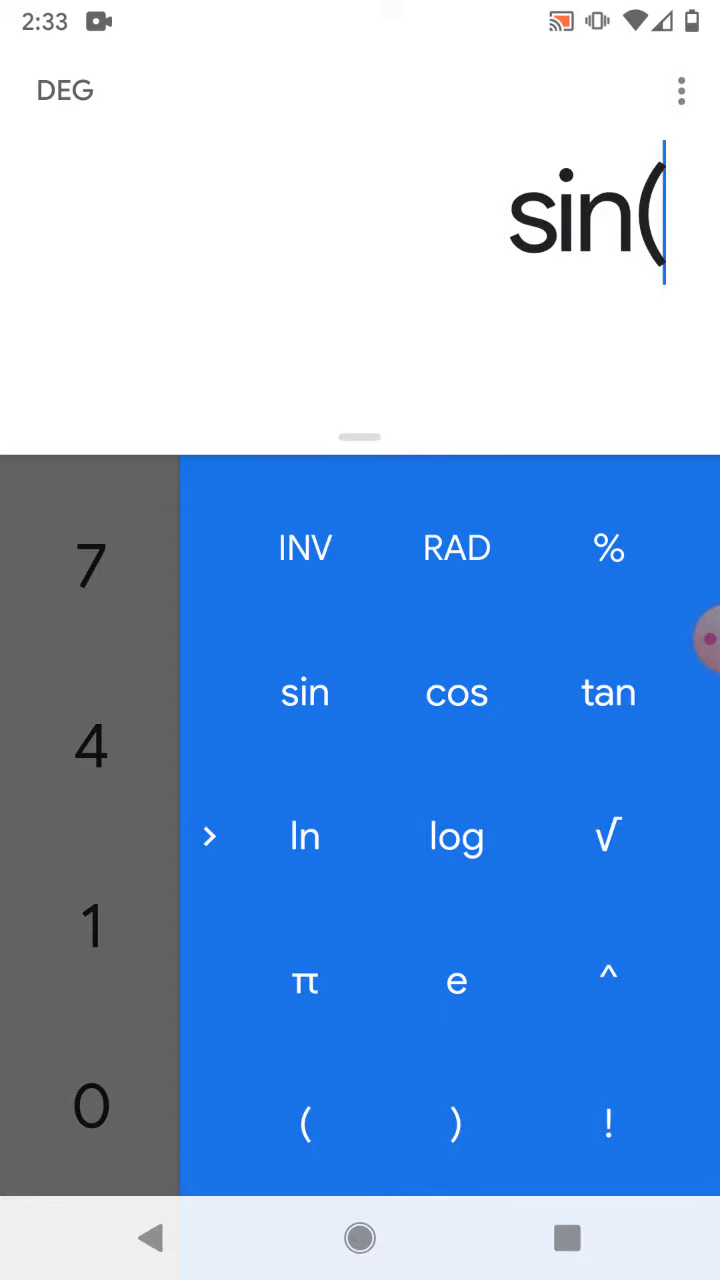
Enter cos(90), previewing 0, then clear the display
{"action": "left_click", "coordinate": [370, 924]}
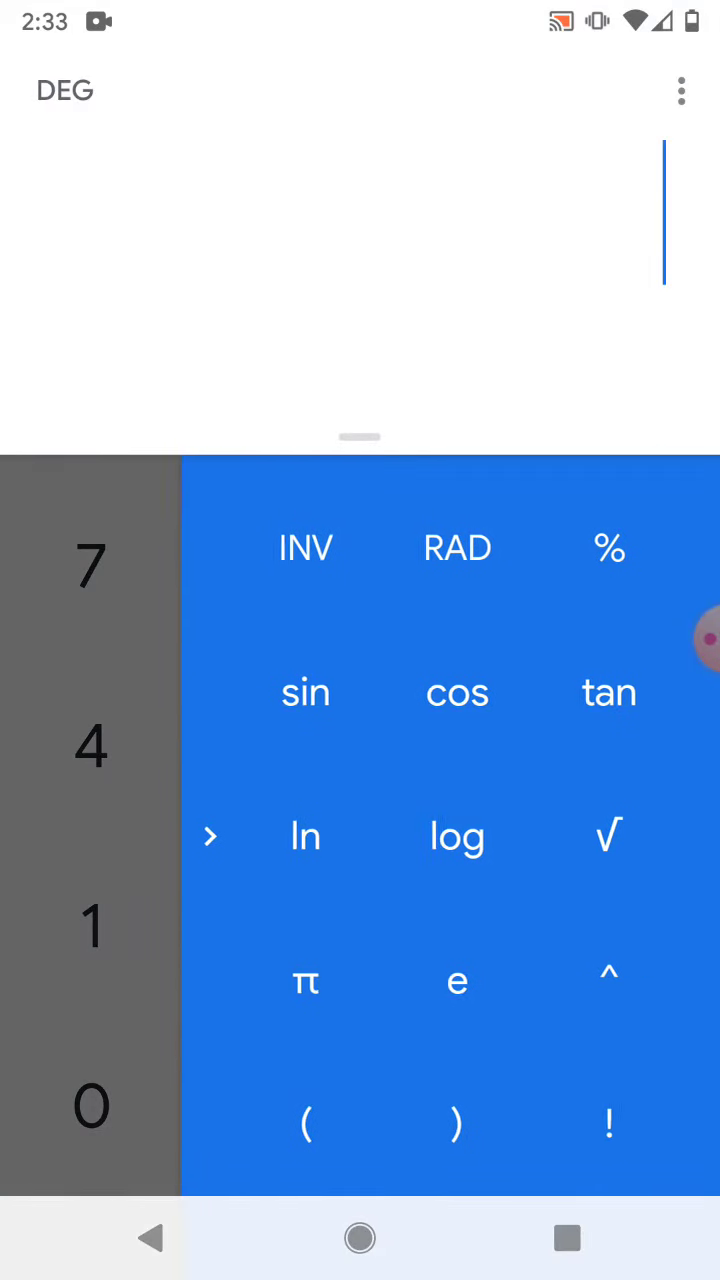
{"action": "left_click", "coordinate": [456, 692]}
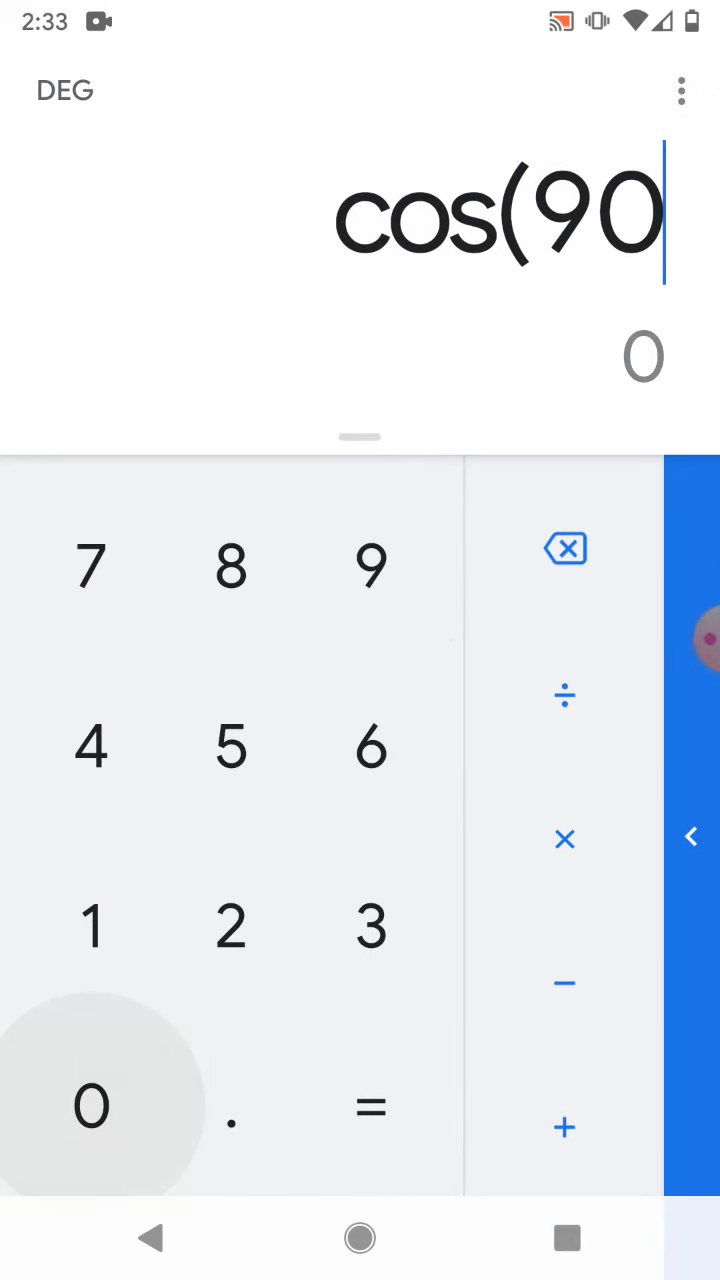
{"action": "left_click", "coordinate": [692, 836]}
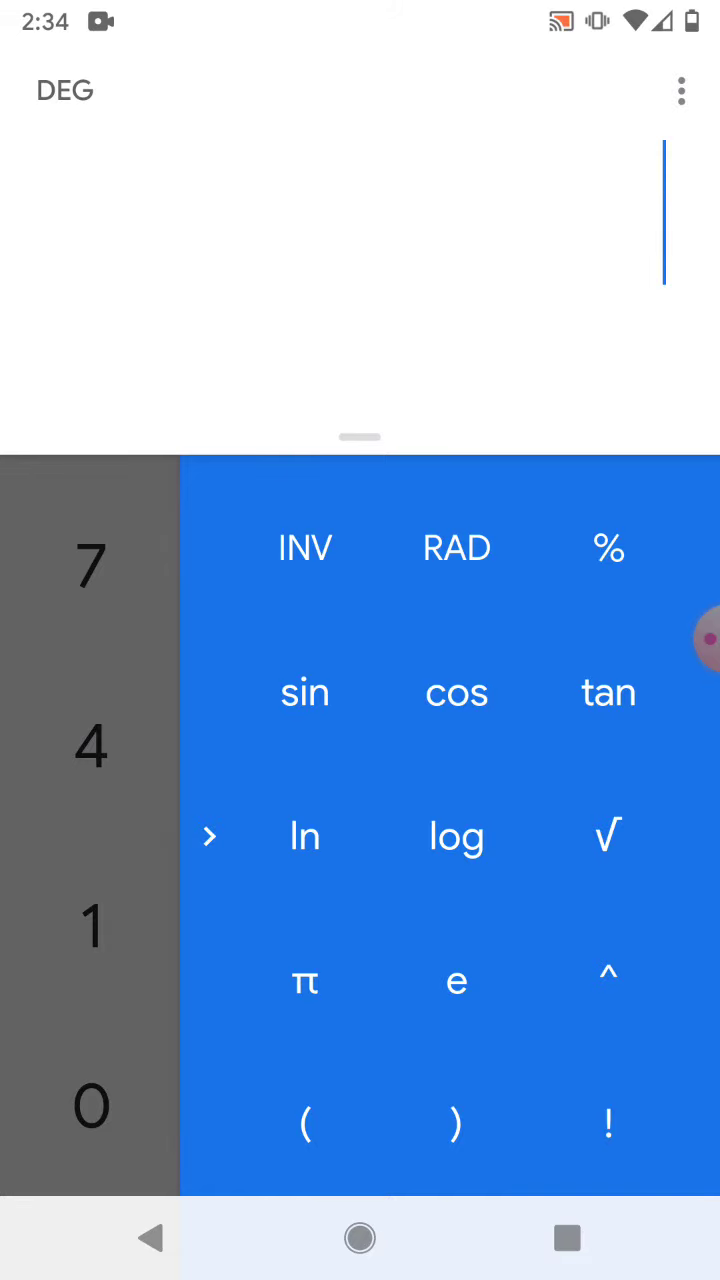
Toggle INV on and start a tan⁻¹( expression for 0.5
{"action": "left_click", "coordinate": [304, 548]}
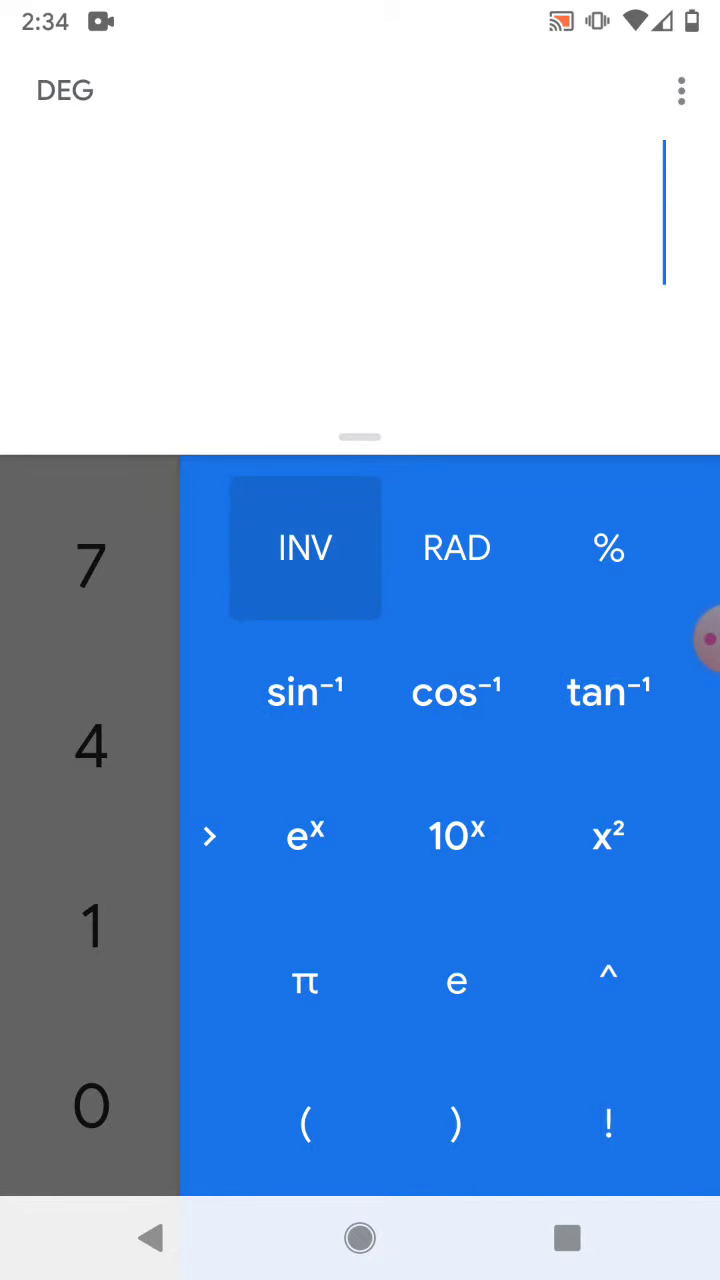
{"action": "left_click", "coordinate": [304, 548]}
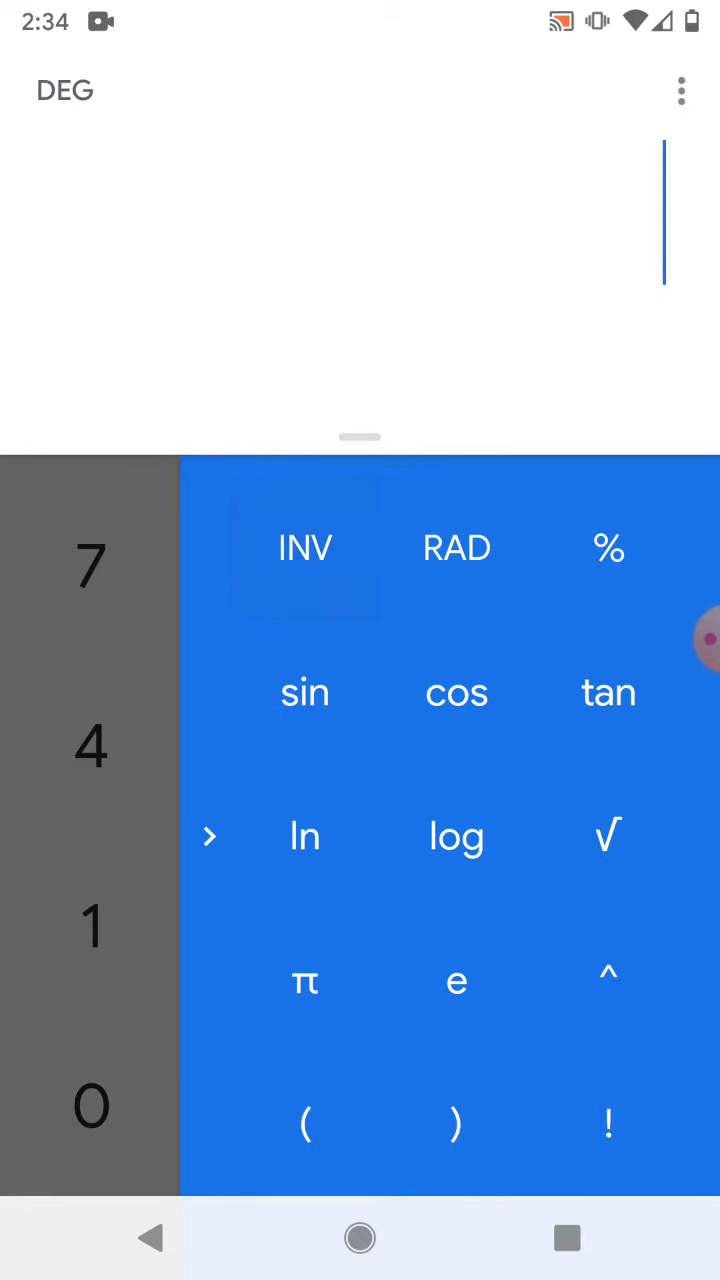
{"action": "left_click", "coordinate": [304, 548]}
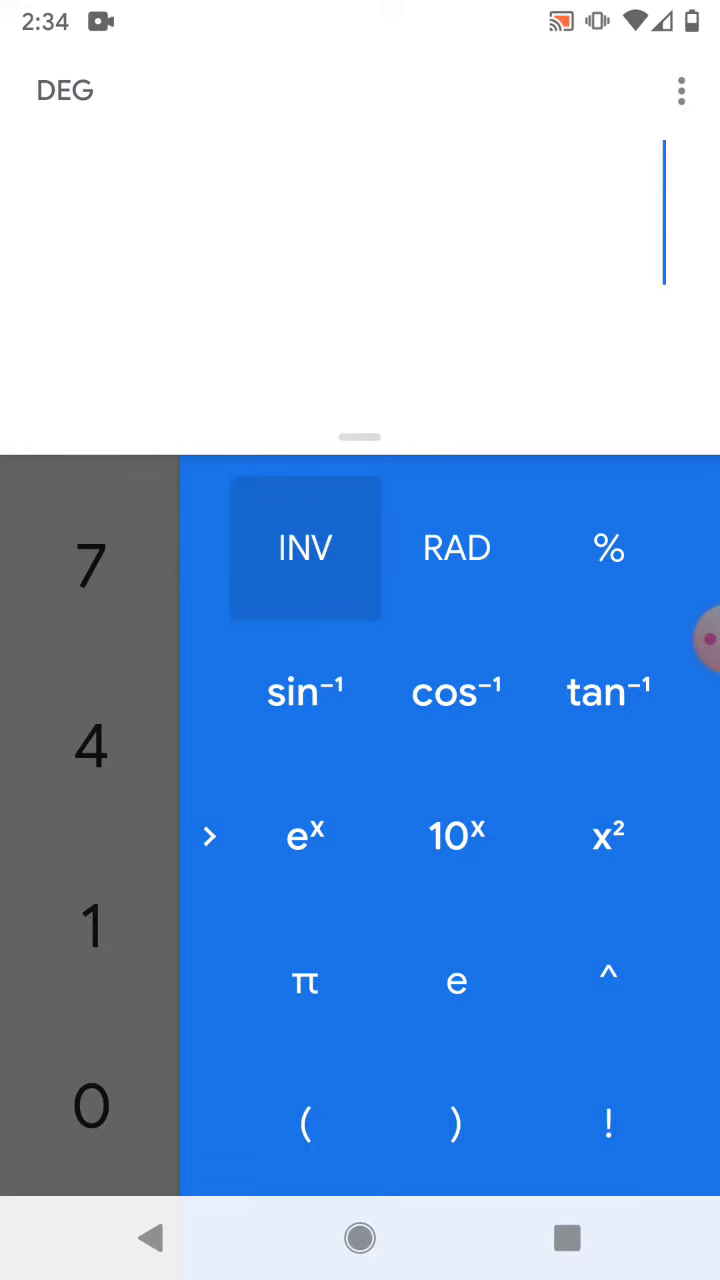
{"action": "left_click", "coordinate": [608, 692]}
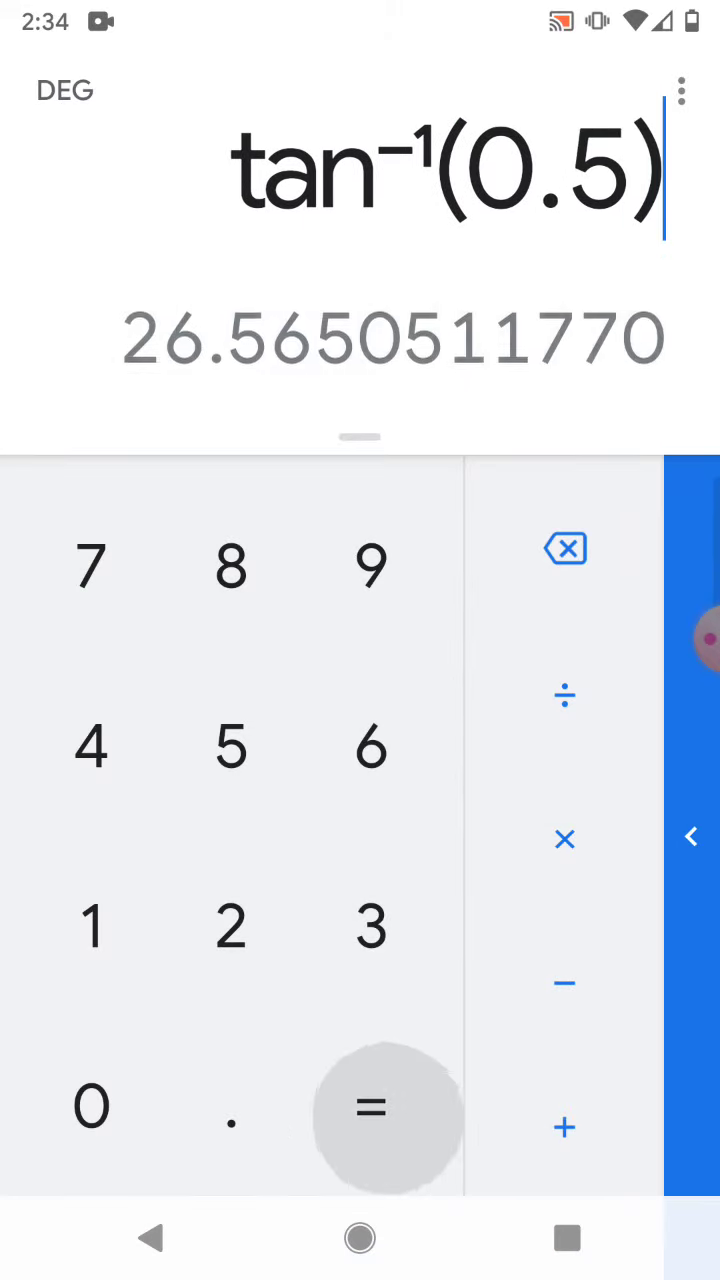
Evaluate tan⁻¹(0.5) = 26.5650511770, clear it and toggle INV back off
{"action": "left_click", "coordinate": [370, 1106]}
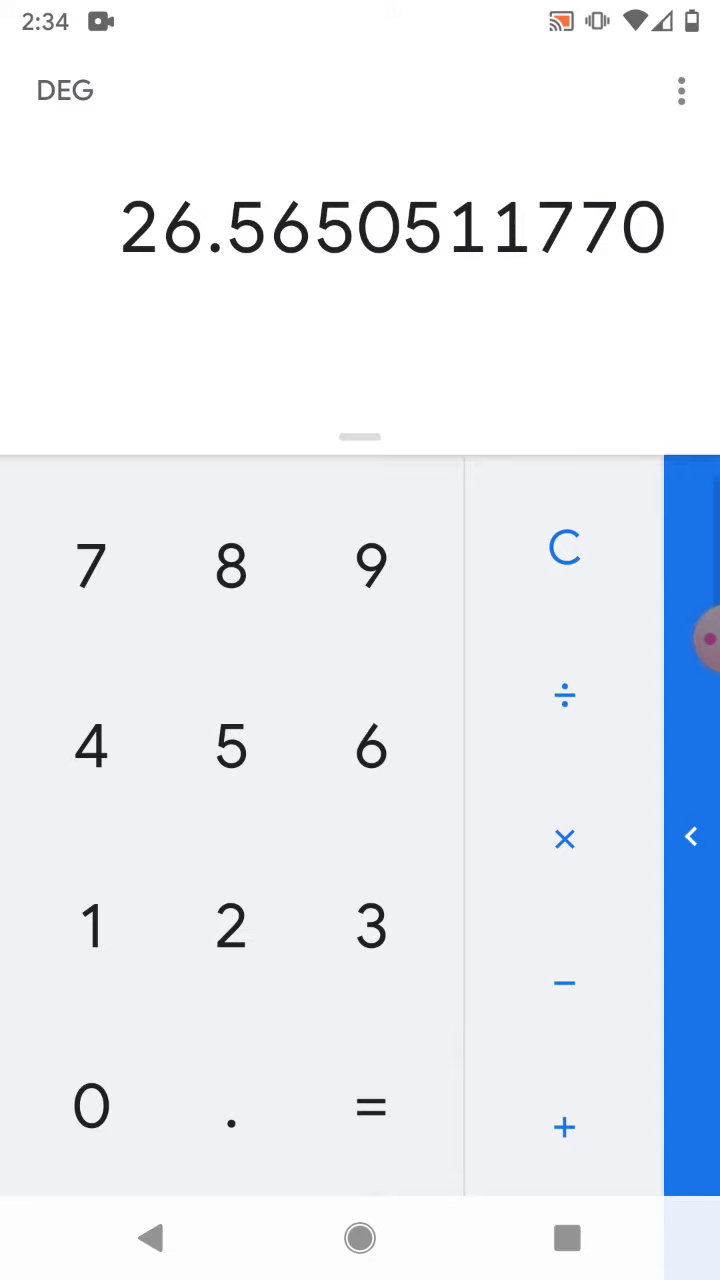
{"action": "left_click", "coordinate": [692, 836]}
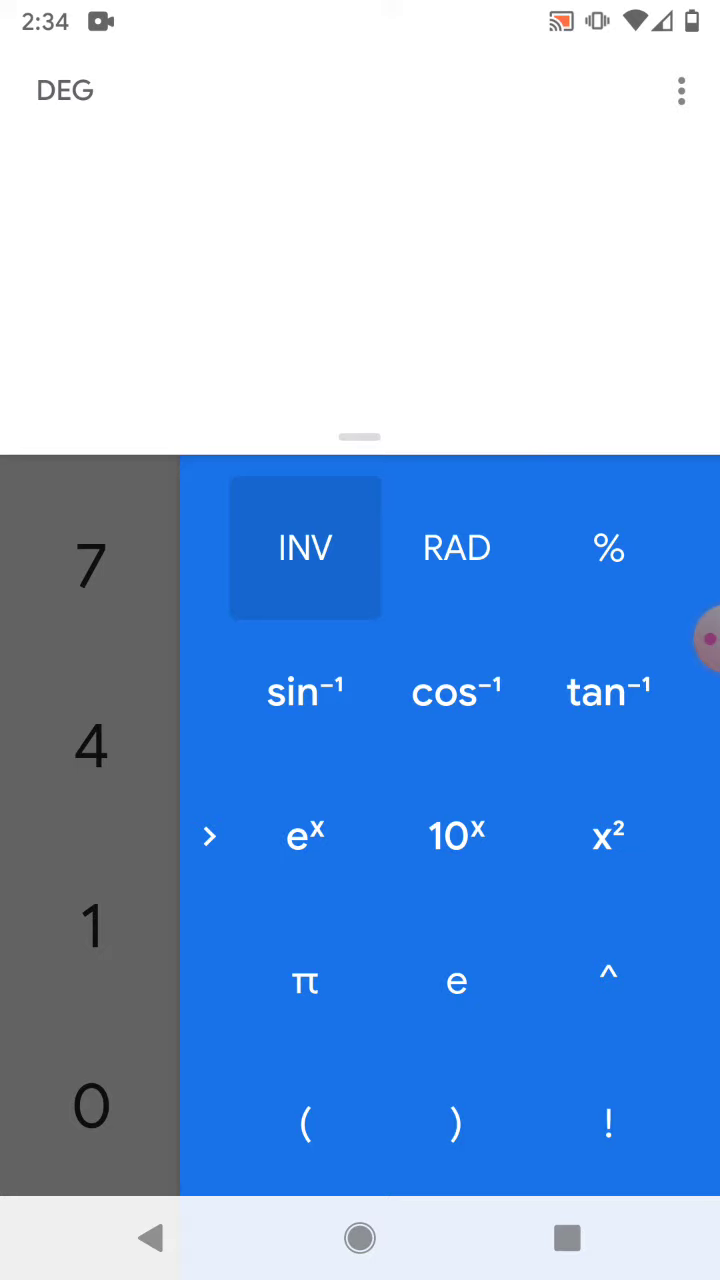
{"action": "left_click", "coordinate": [304, 548]}
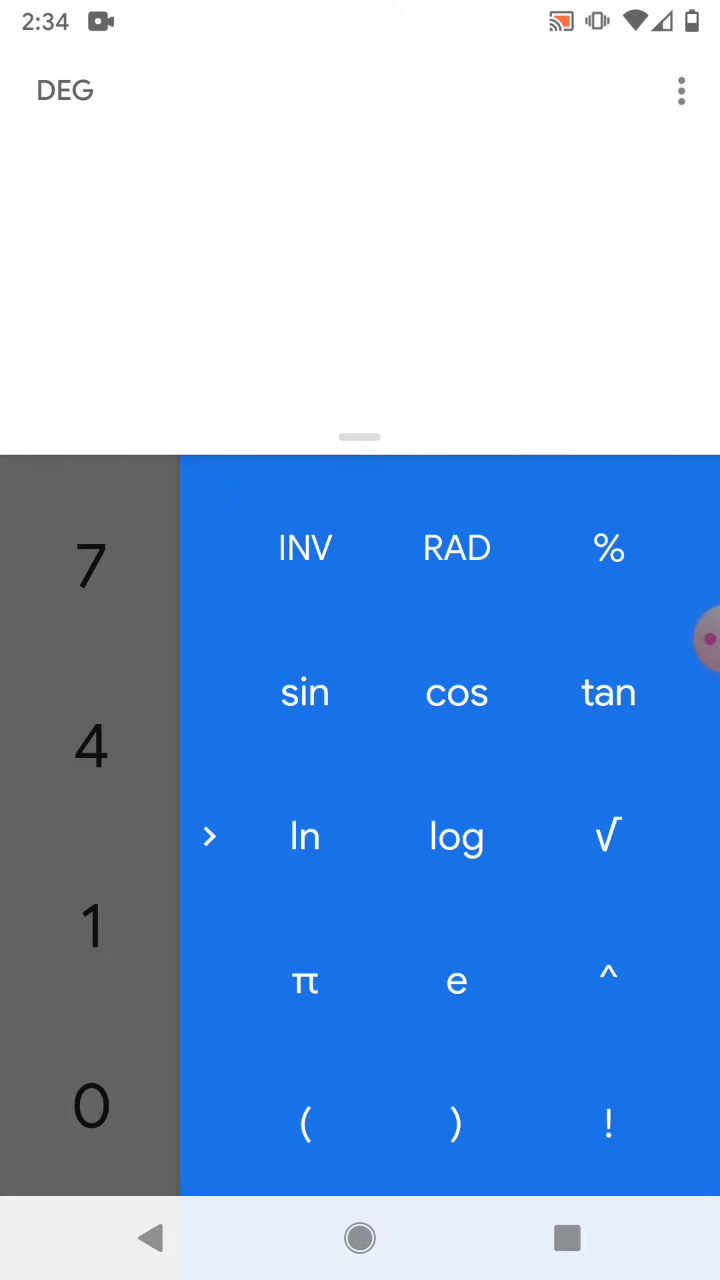
{"action": "left_click", "coordinate": [304, 548]}
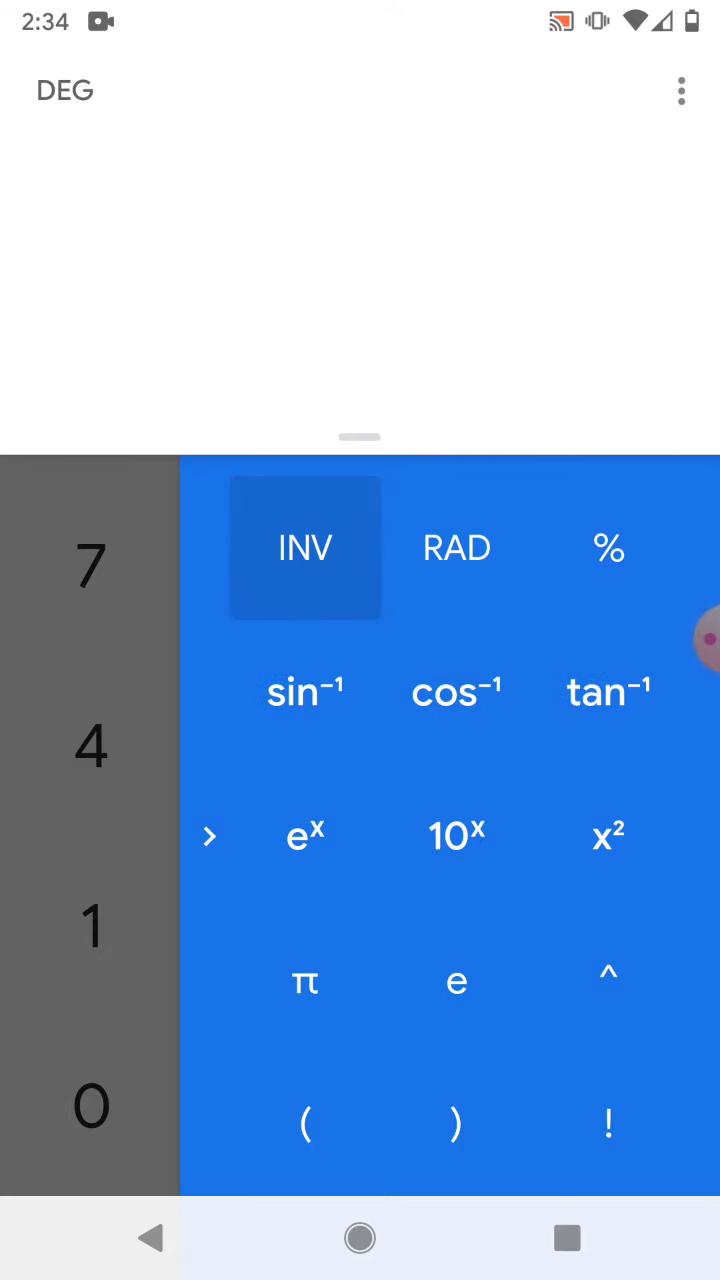
{"action": "left_click", "coordinate": [304, 548]}
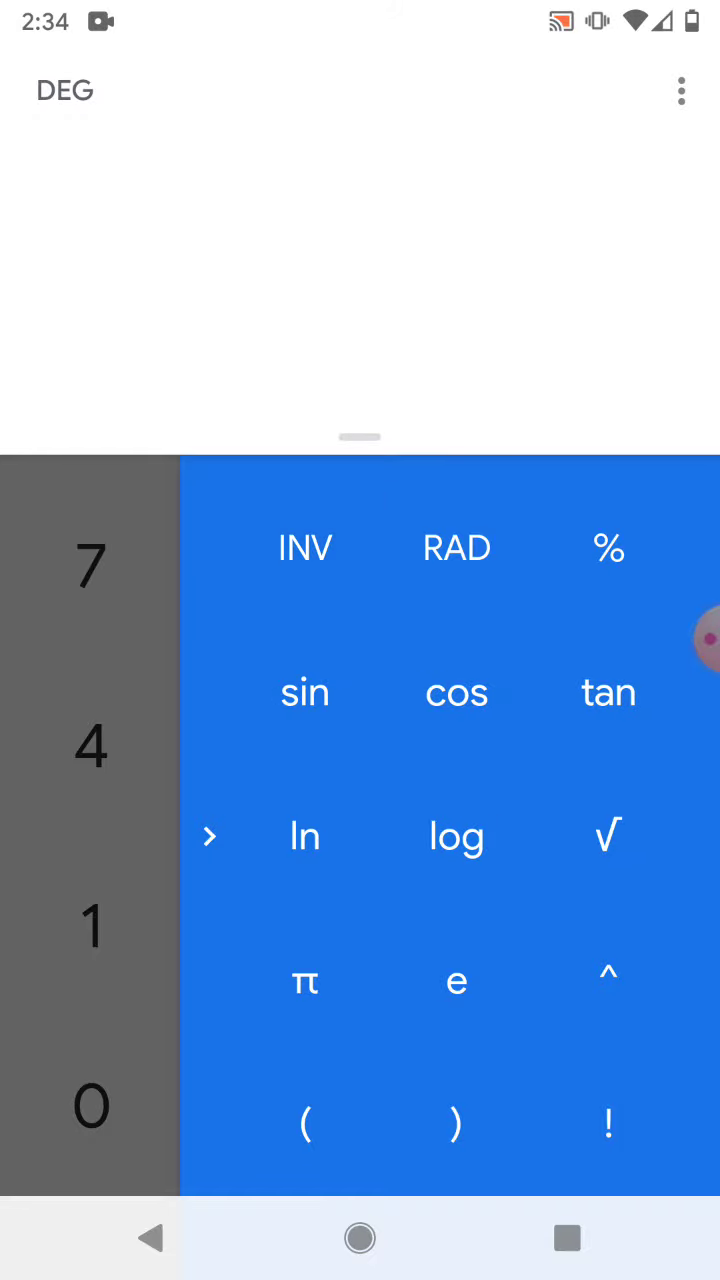